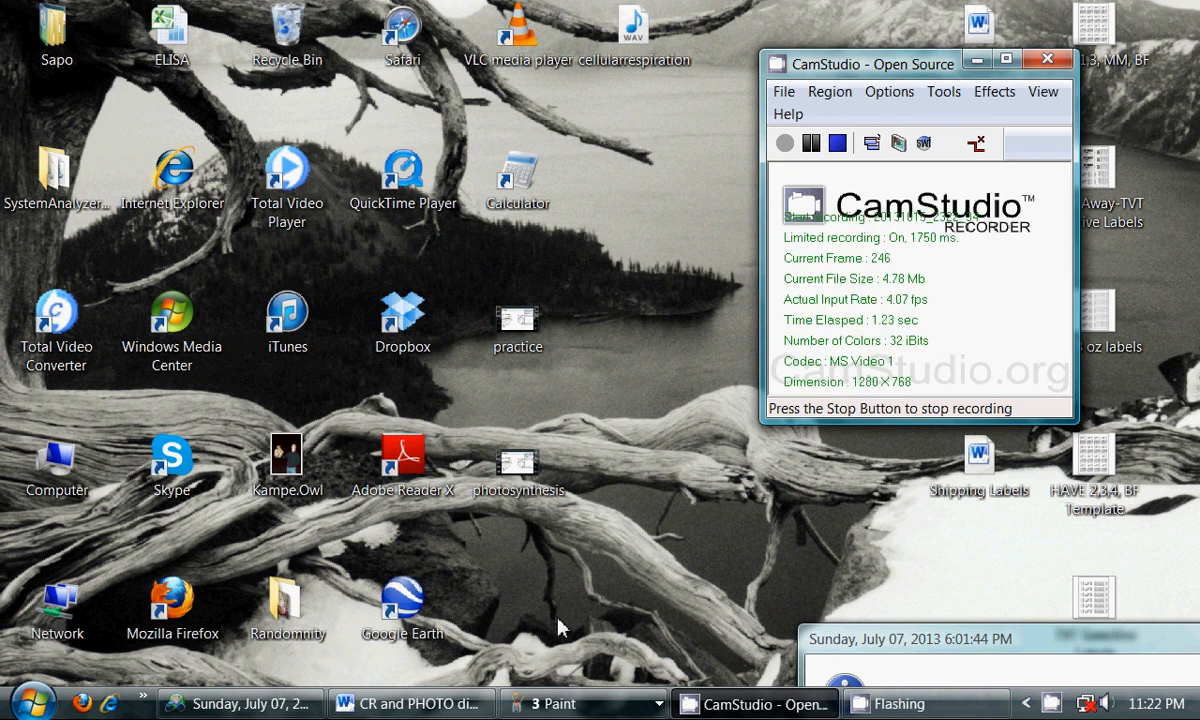
Step: Switch to the Untitled Paint worksheet window from the taskbar group
{"action": "left_click", "coordinate": [582, 704]}
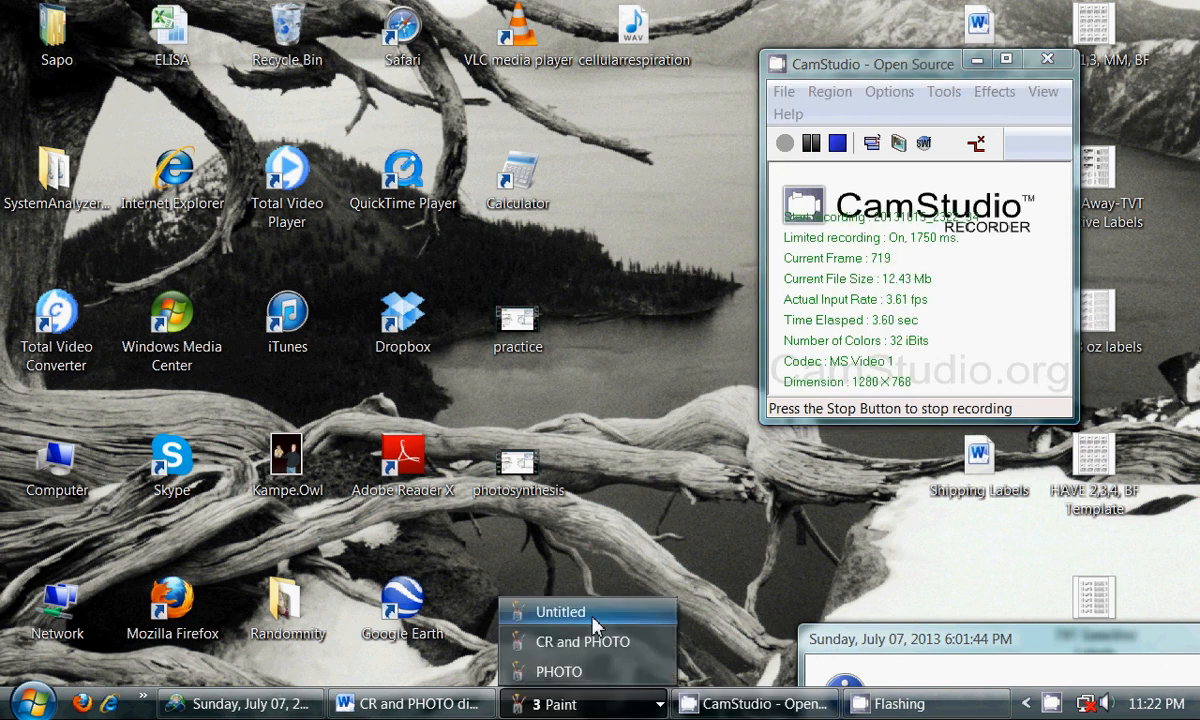
{"action": "left_click", "coordinate": [560, 612]}
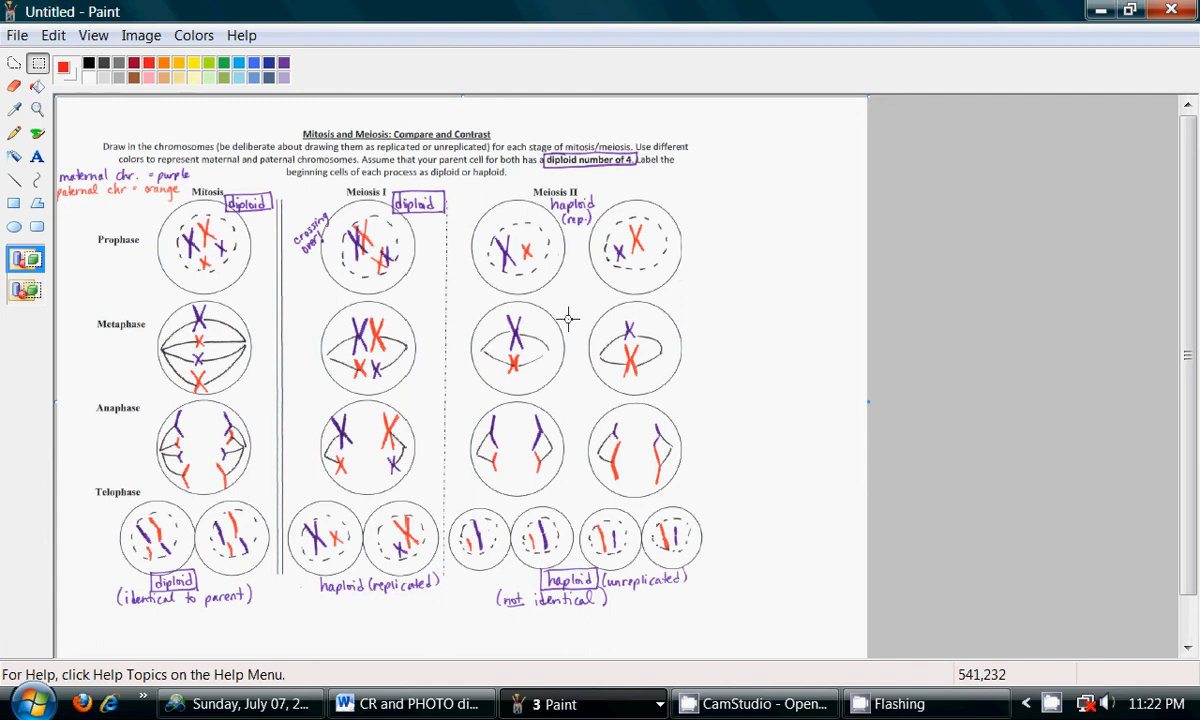
{"action": "mouse_move", "coordinate": [548, 14]}
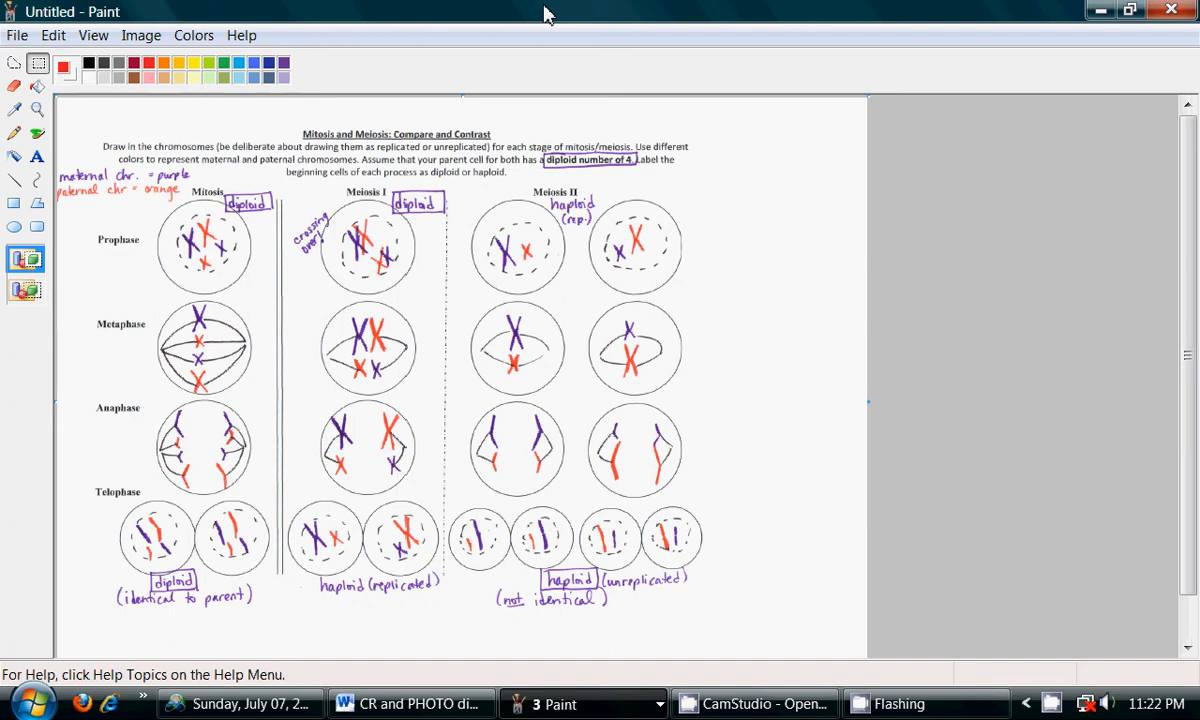
{"action": "mouse_move", "coordinate": [276, 104]}
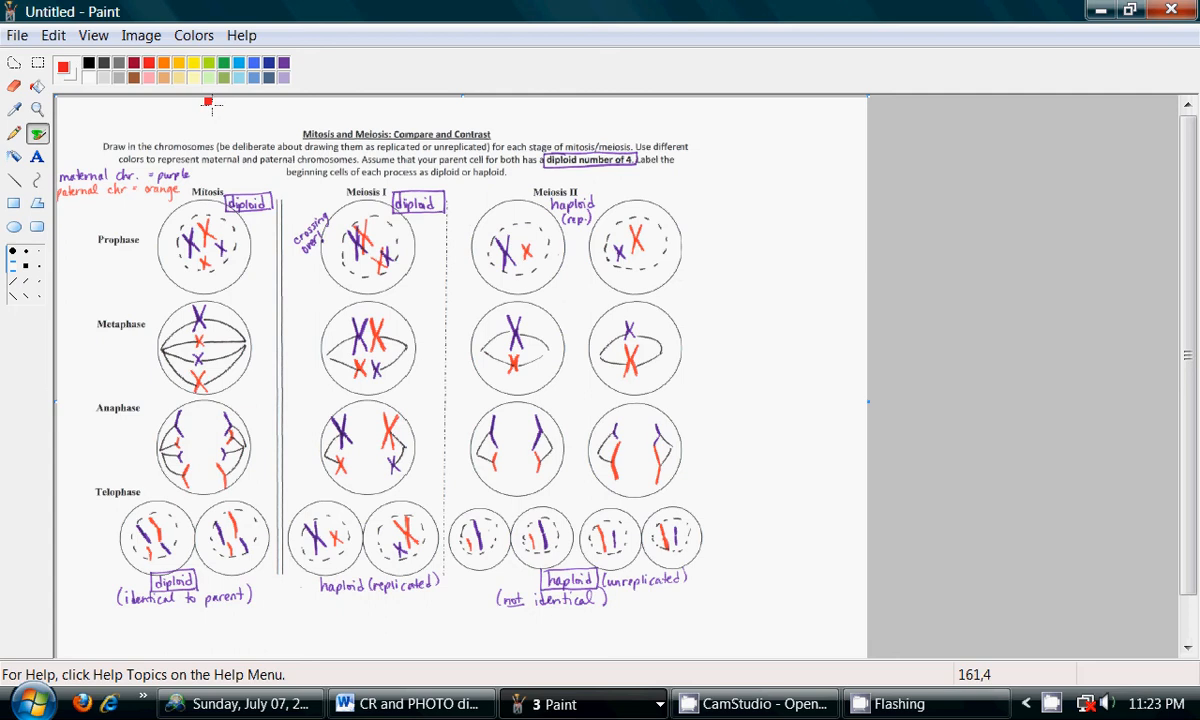
{"action": "mouse_move", "coordinate": [196, 290]}
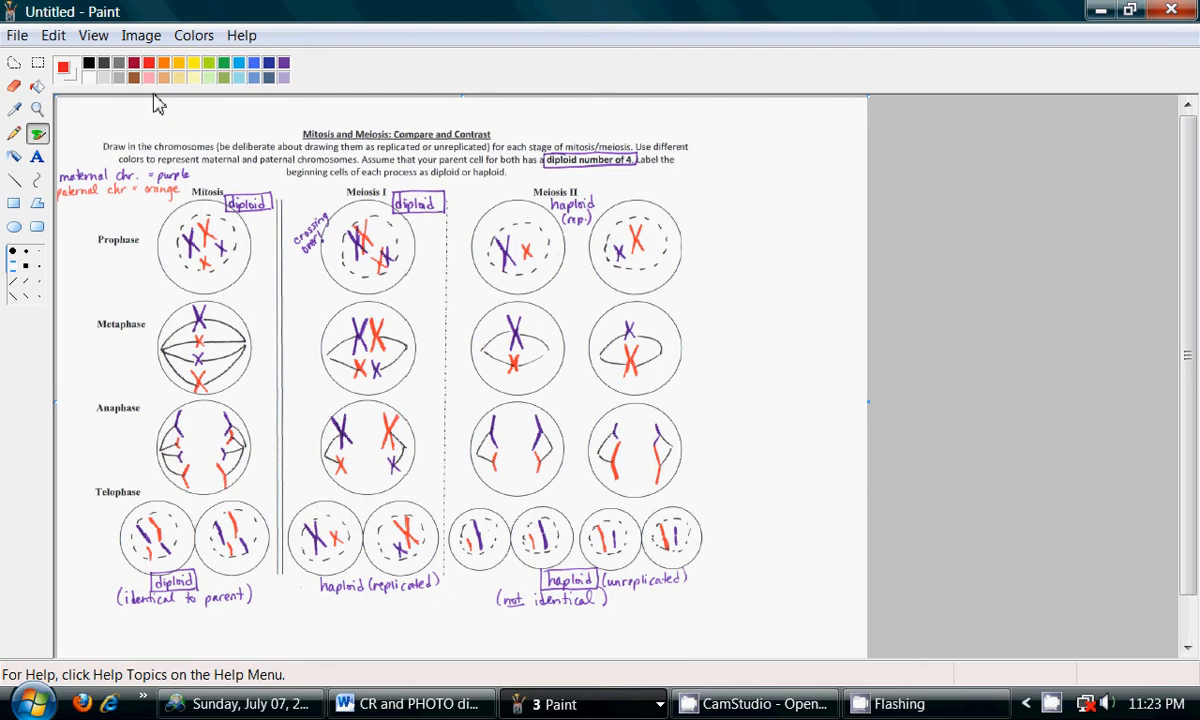
{"action": "mouse_move", "coordinate": [232, 204]}
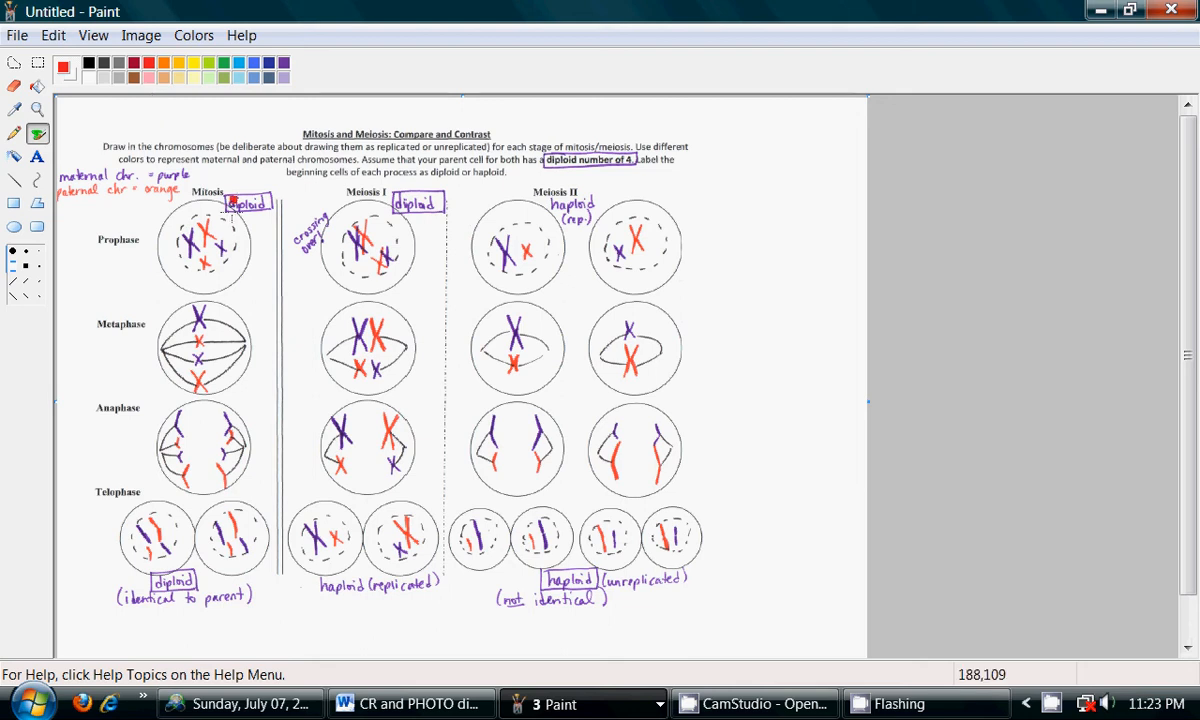
{"action": "left_click_drag", "start_coordinate": [190, 280], "coordinate": [256, 270]}
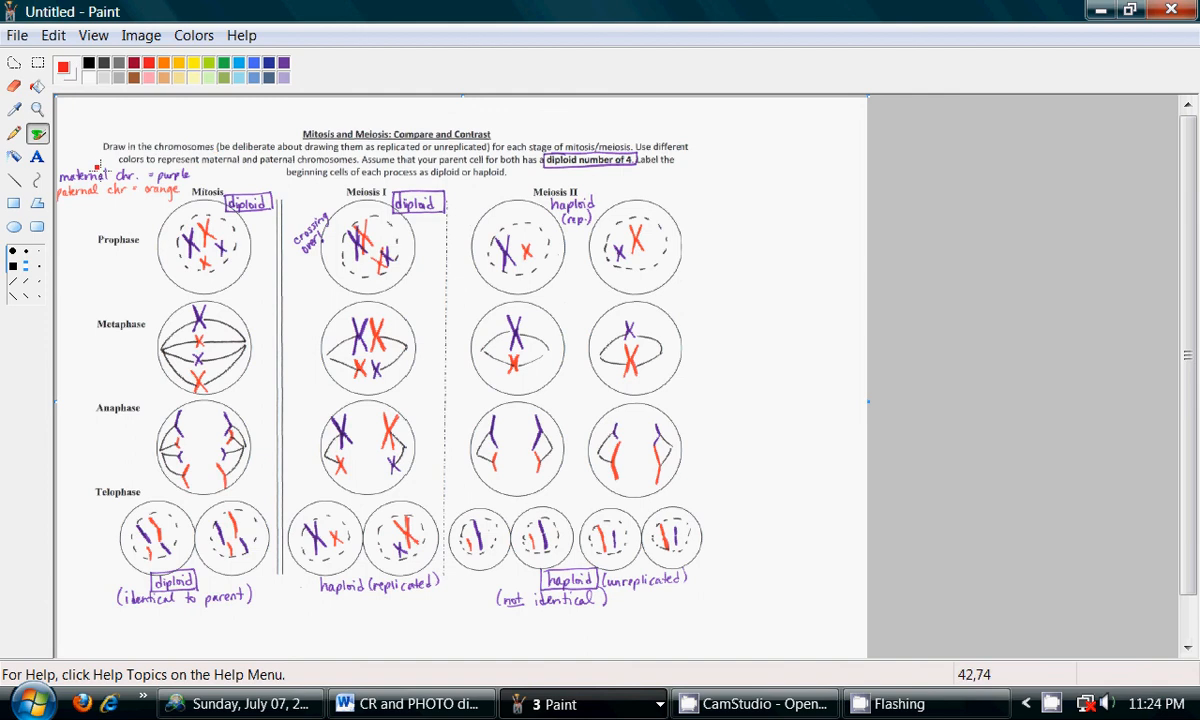
{"action": "left_click_drag", "start_coordinate": [96, 150], "coordinate": [84, 216]}
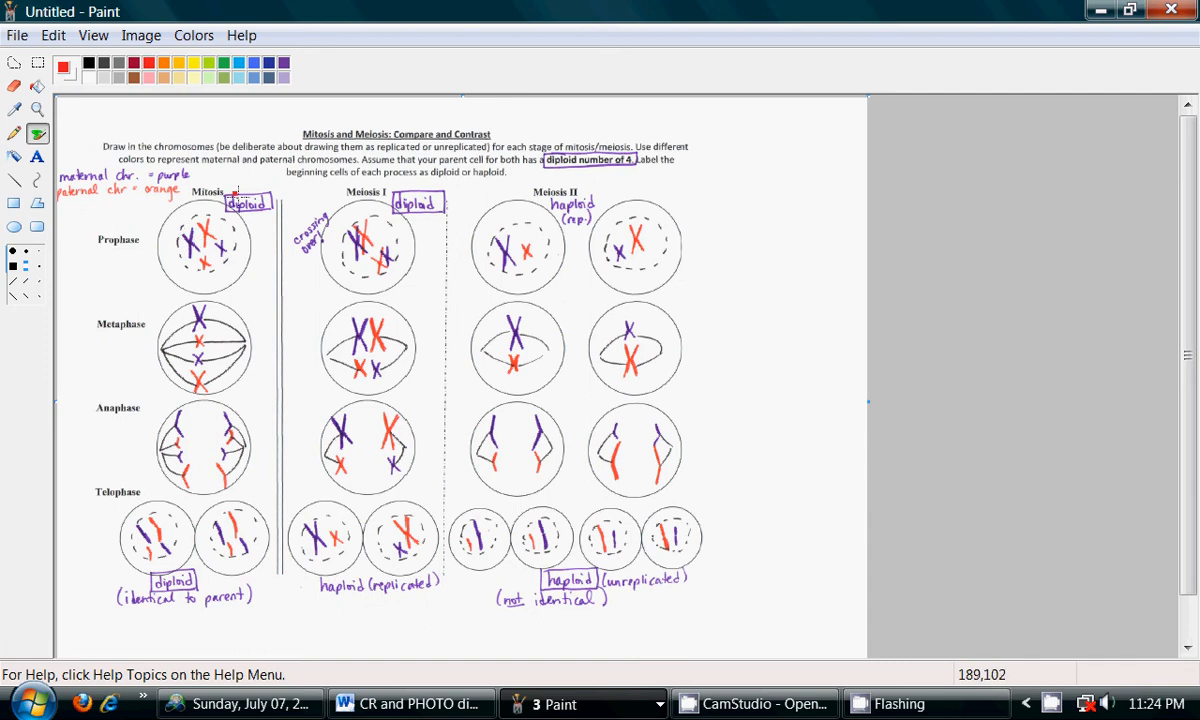
{"action": "mouse_move", "coordinate": [182, 212]}
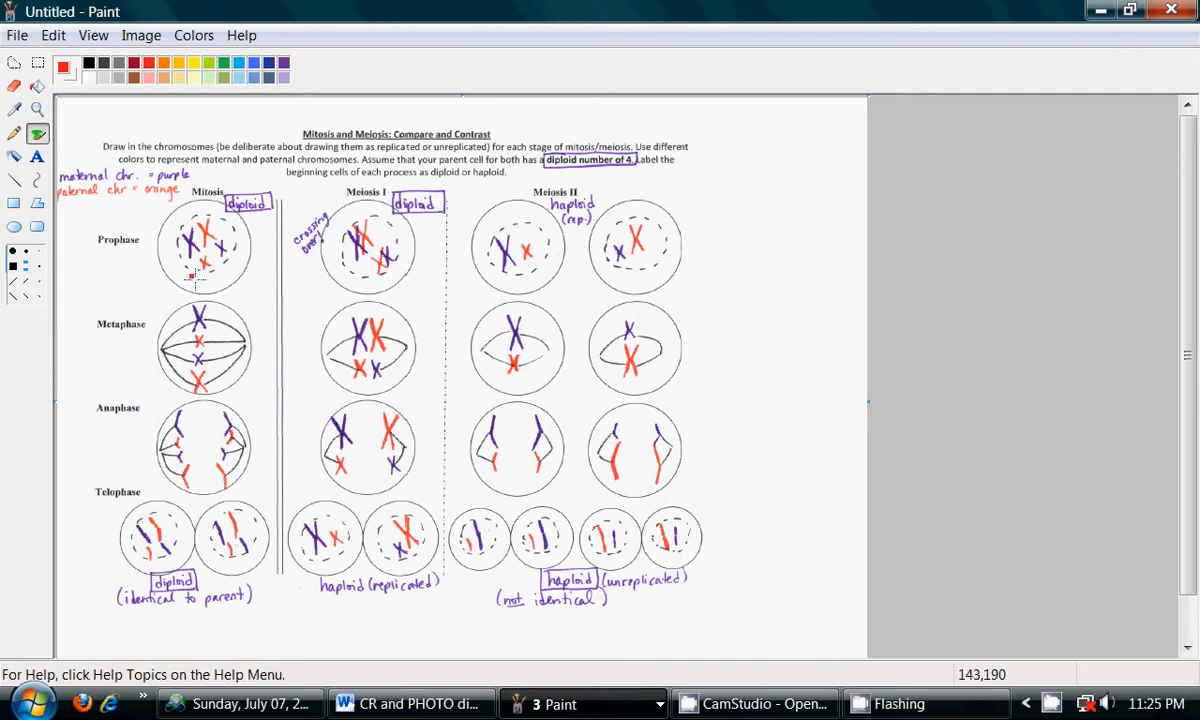
{"action": "left_click_drag", "start_coordinate": [190, 280], "coordinate": [260, 292]}
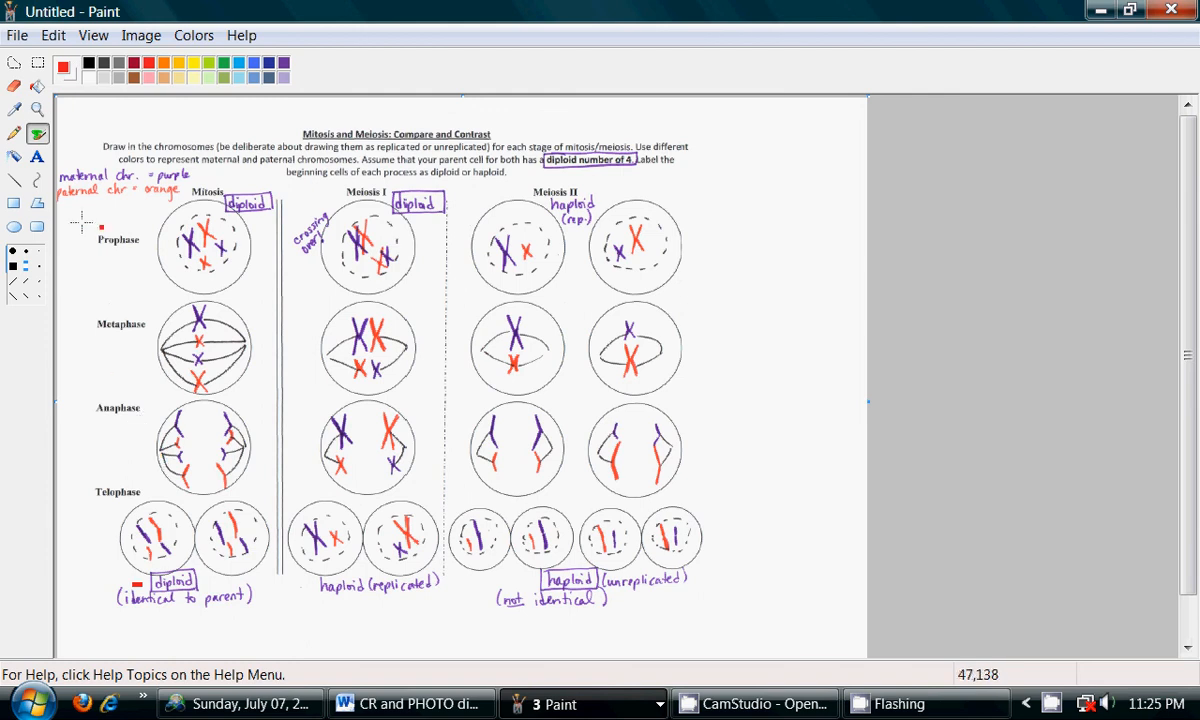
{"action": "mouse_move", "coordinate": [308, 90]}
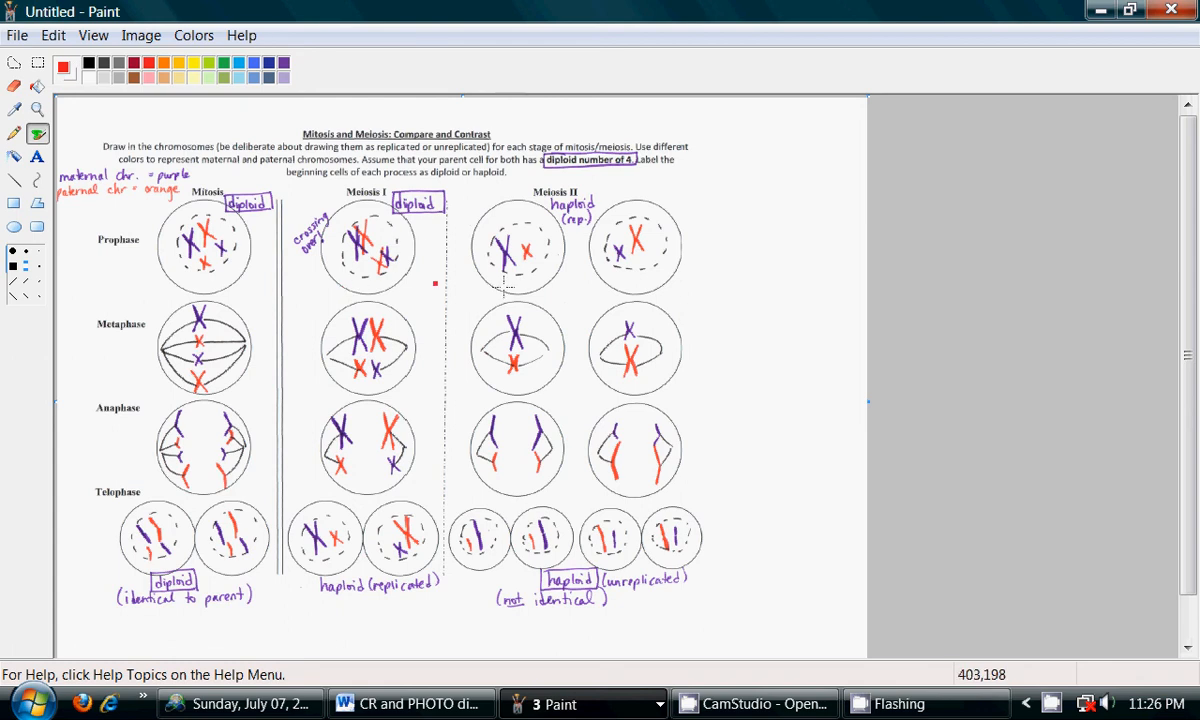
{"action": "mouse_move", "coordinate": [240, 168]}
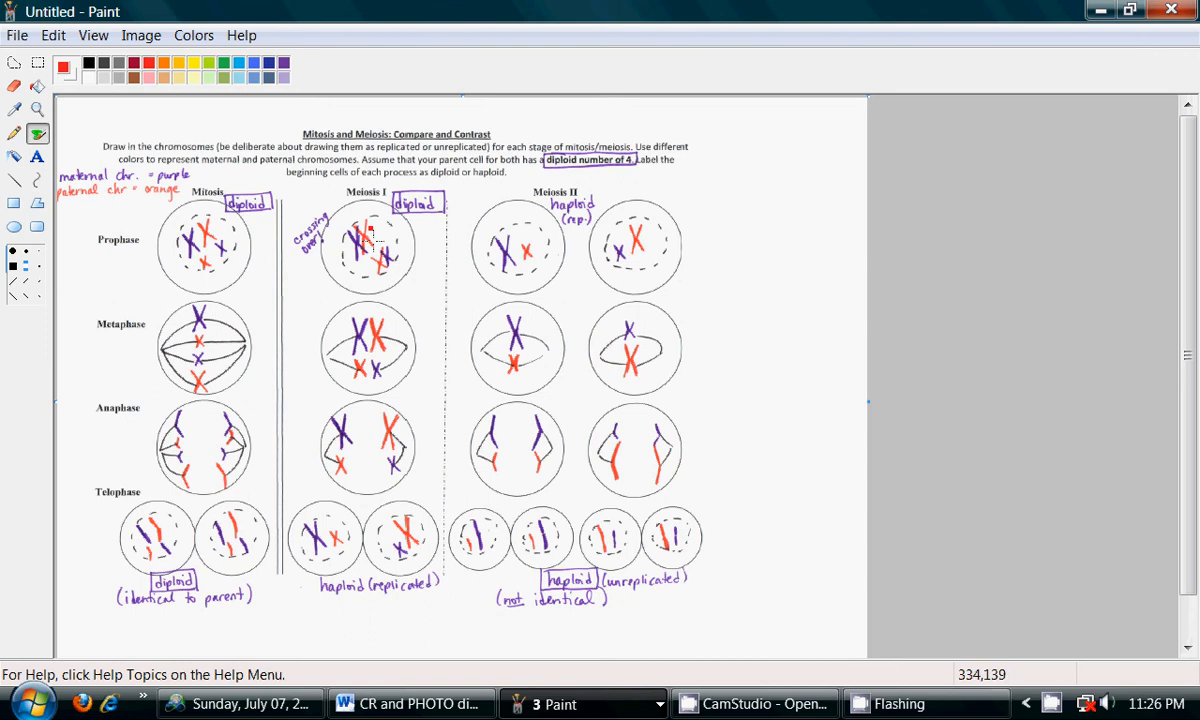
{"action": "mouse_move", "coordinate": [340, 10]}
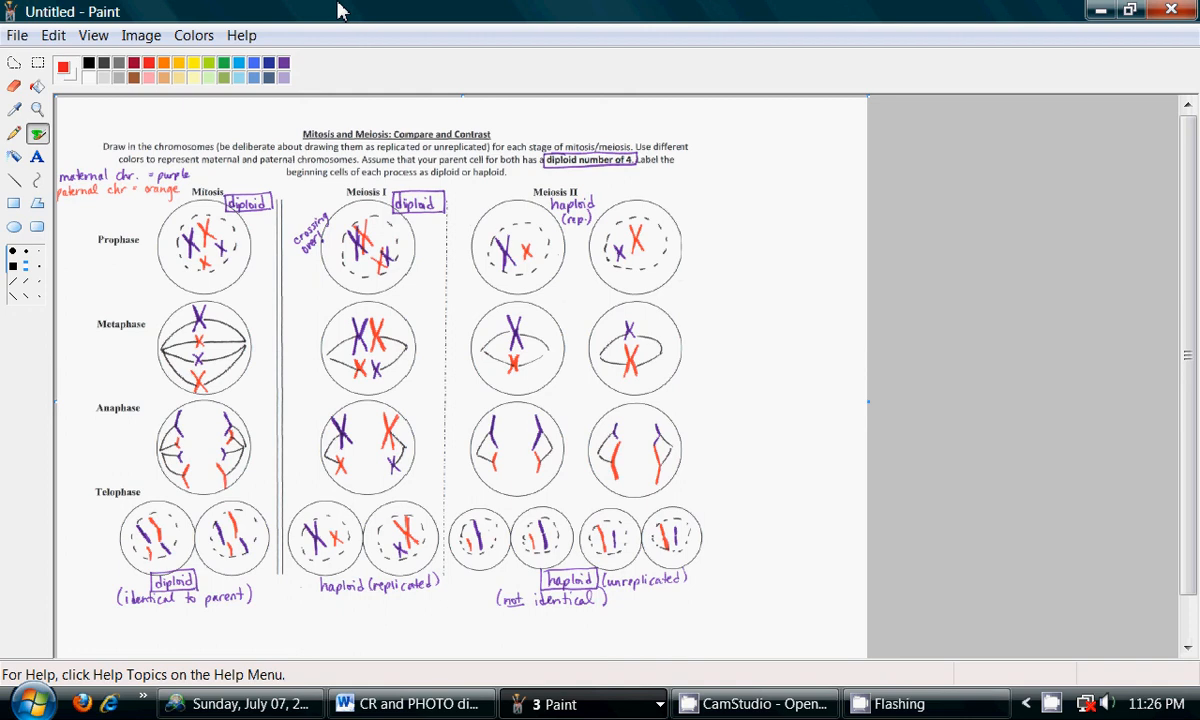
{"action": "mouse_move", "coordinate": [336, 56]}
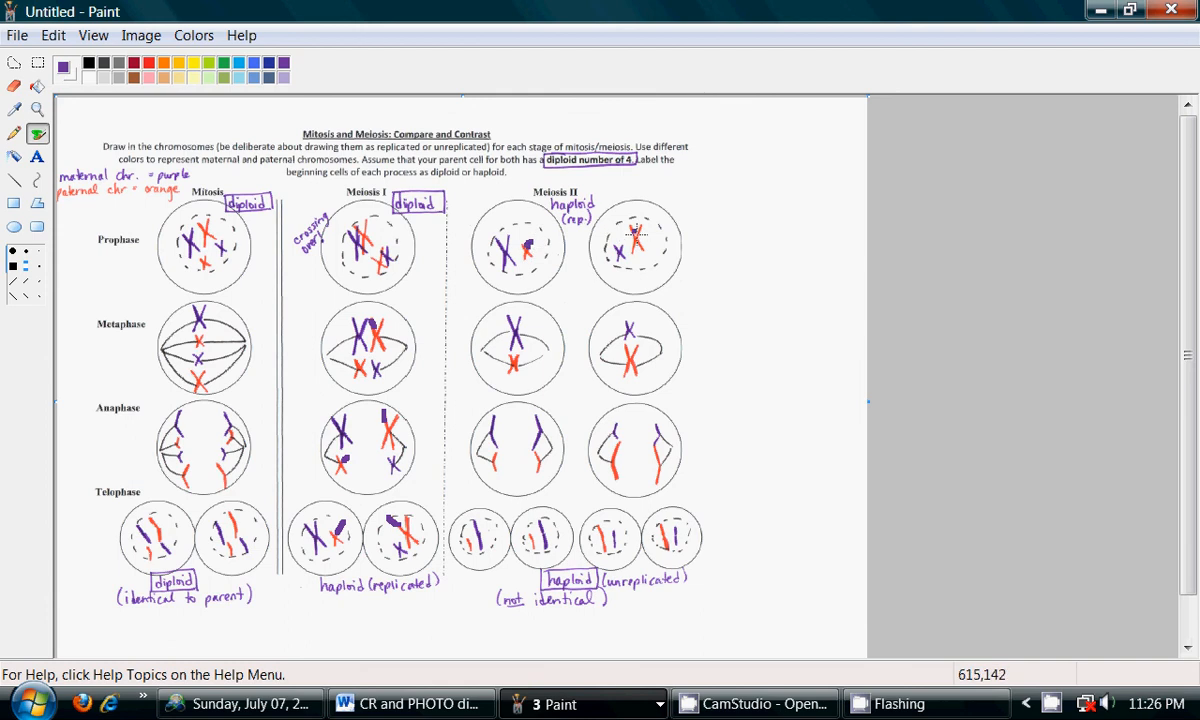
Step: Draw a purple underline beneath the 'haploid (replicated)' label under Meiosis I telophase
{"action": "left_click", "coordinate": [624, 230]}
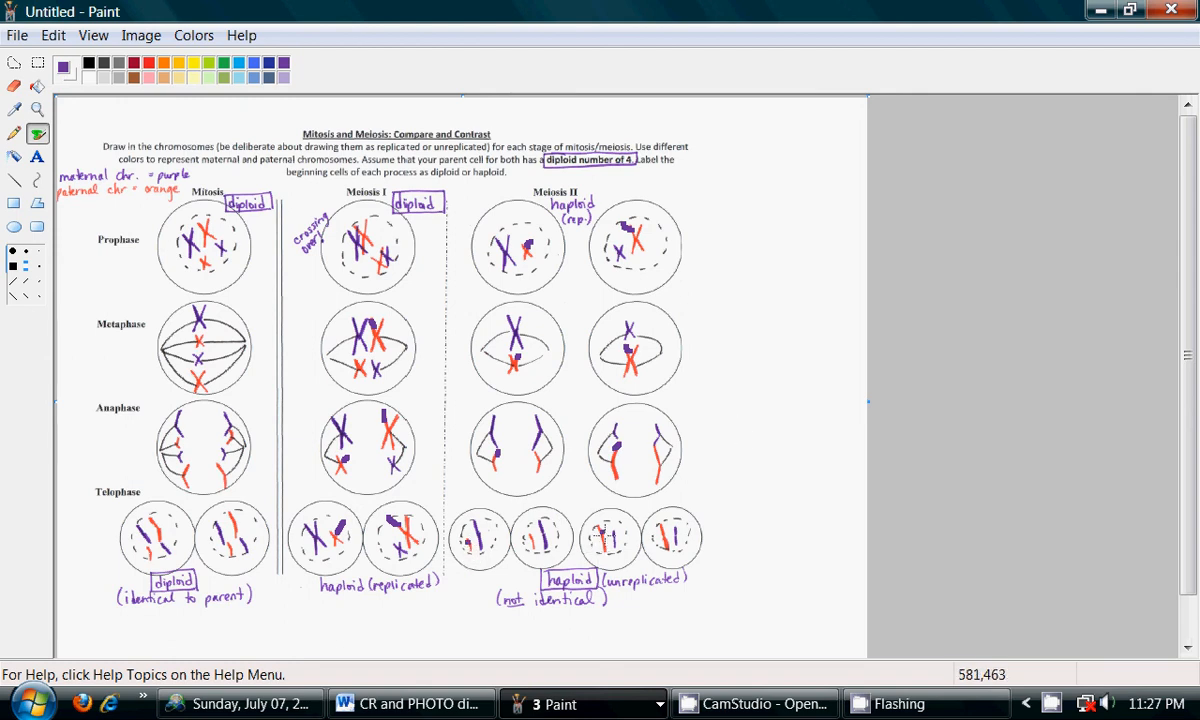
{"action": "mouse_move", "coordinate": [716, 16]}
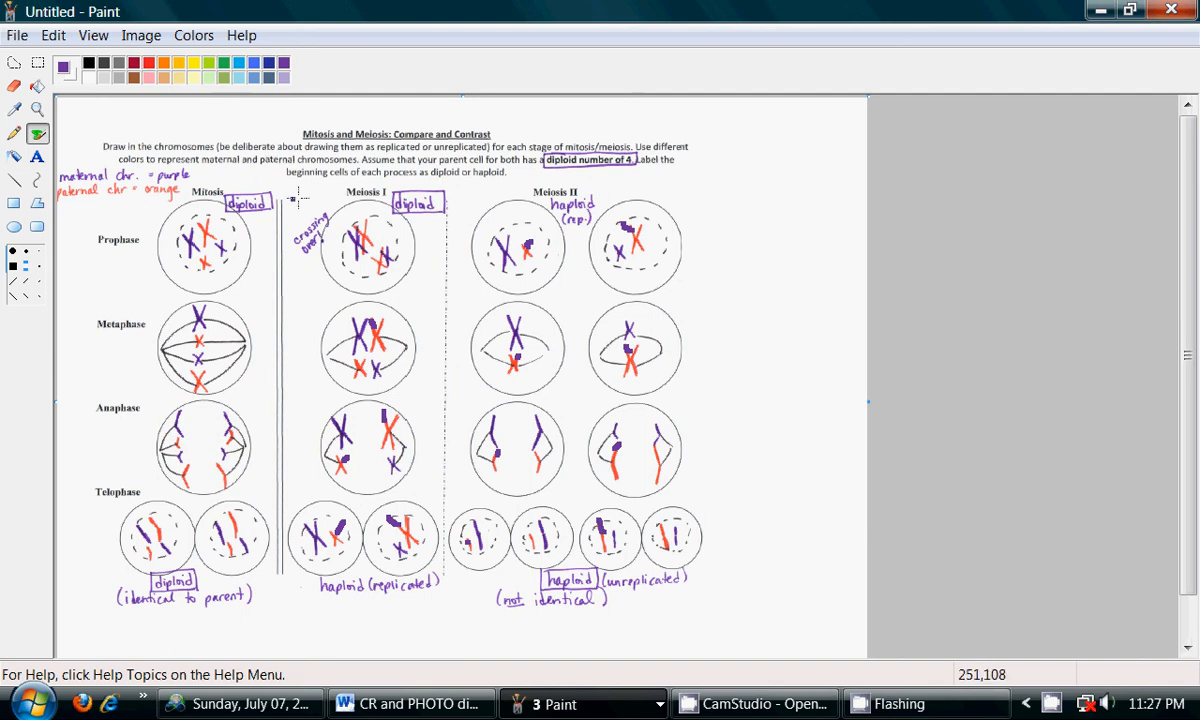
{"action": "mouse_move", "coordinate": [320, 62]}
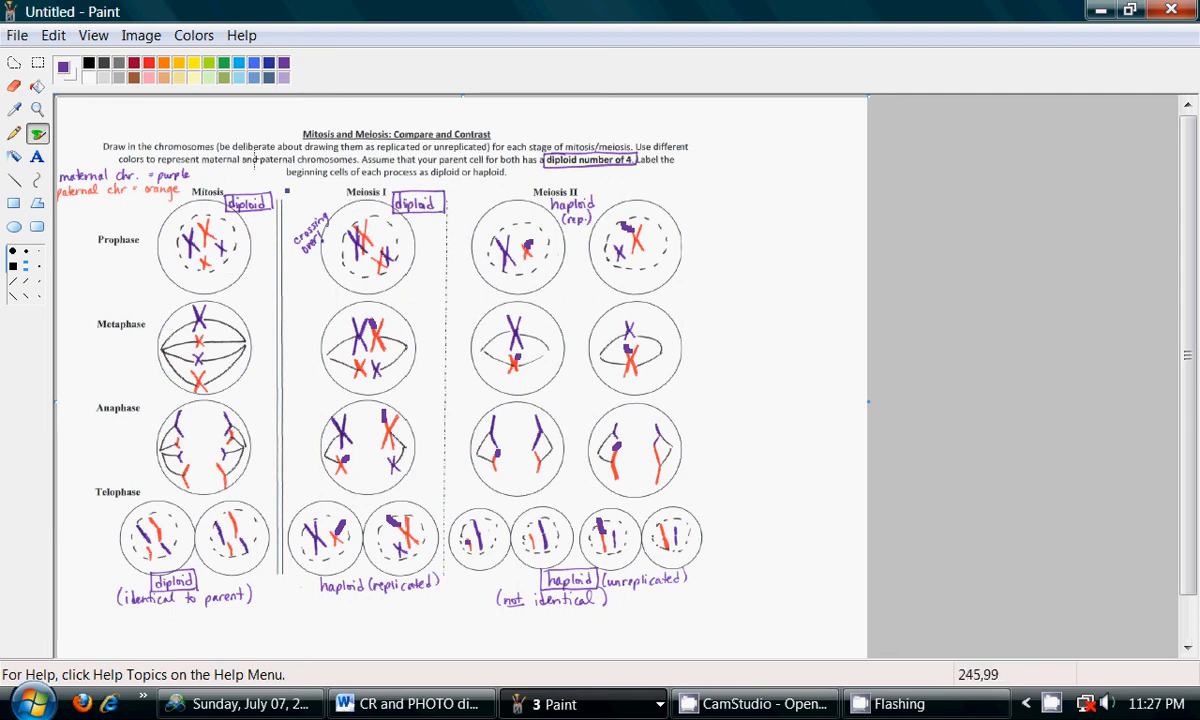
{"action": "mouse_move", "coordinate": [368, 40]}
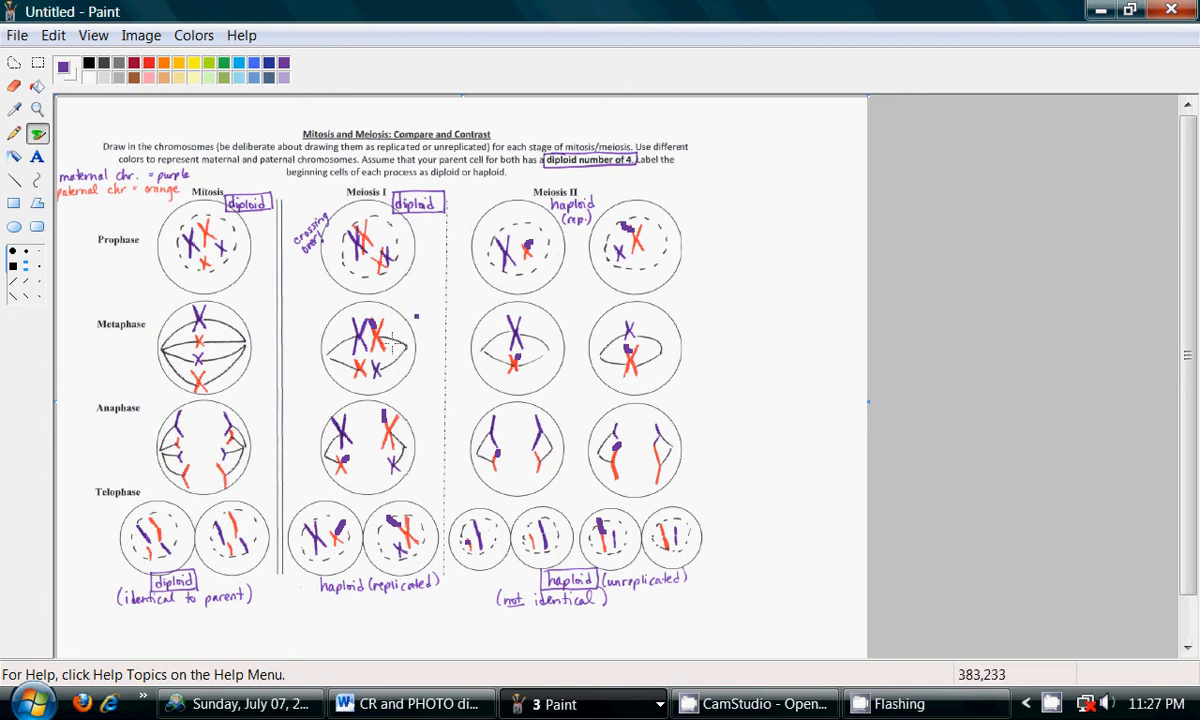
{"action": "mouse_move", "coordinate": [304, 276]}
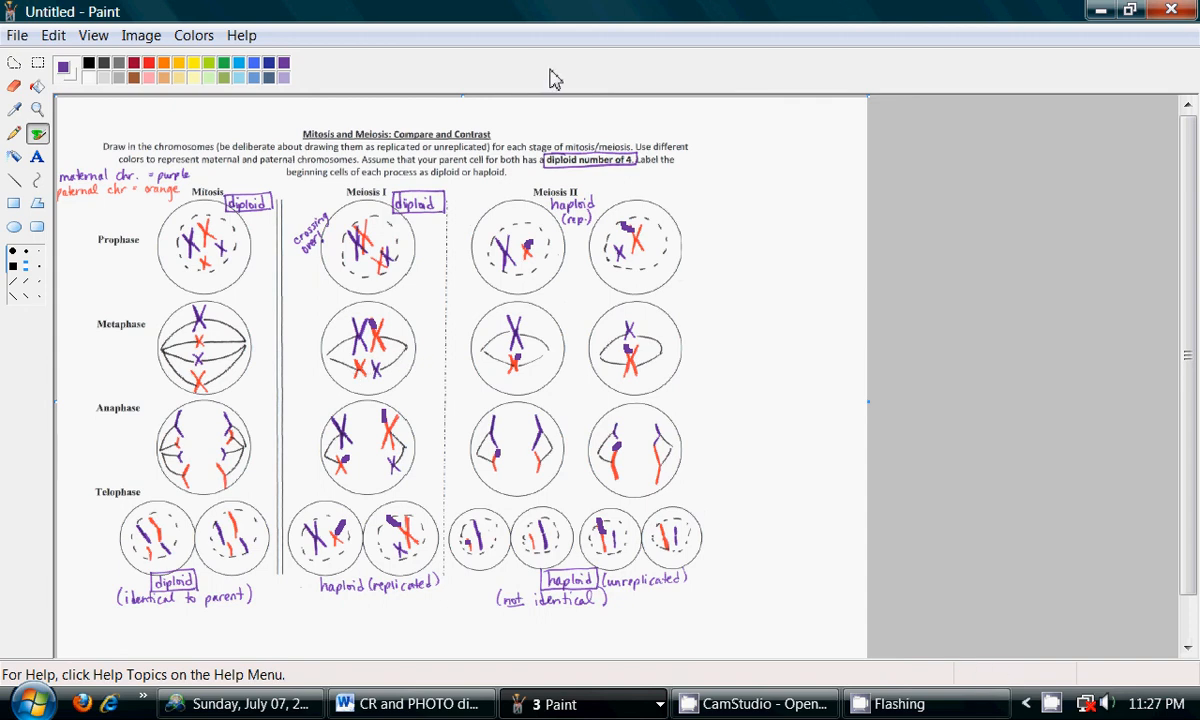
{"action": "mouse_move", "coordinate": [364, 384]}
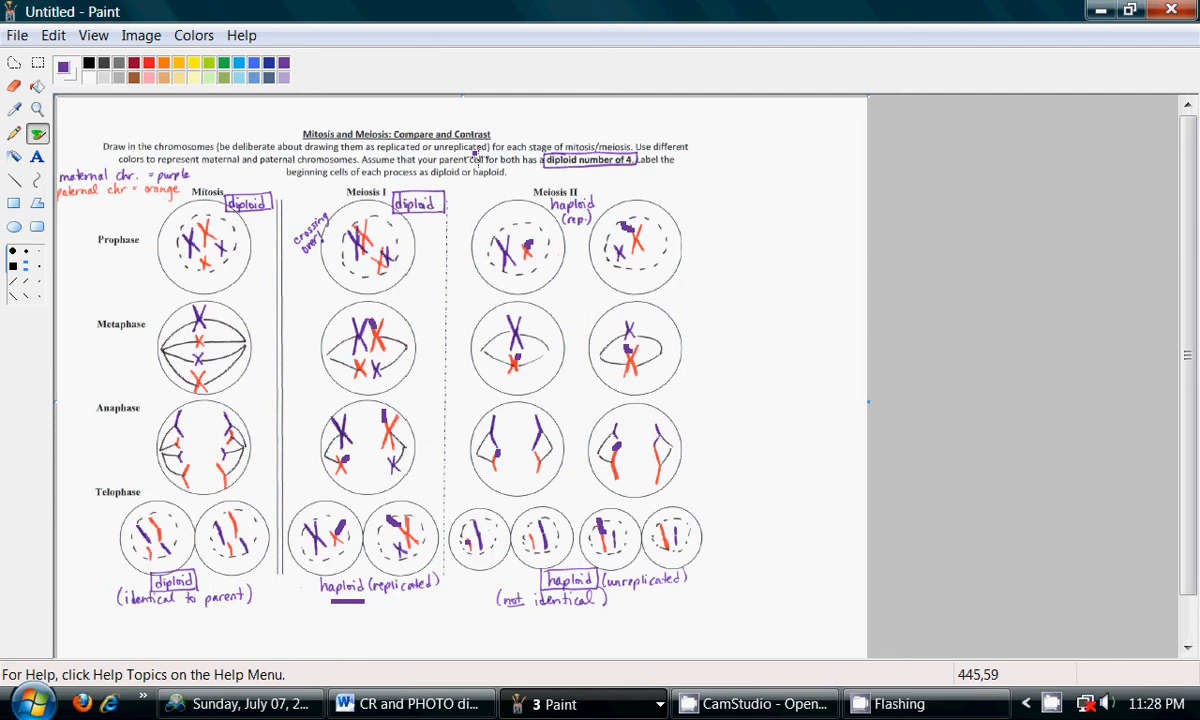
{"action": "mouse_move", "coordinate": [624, 356]}
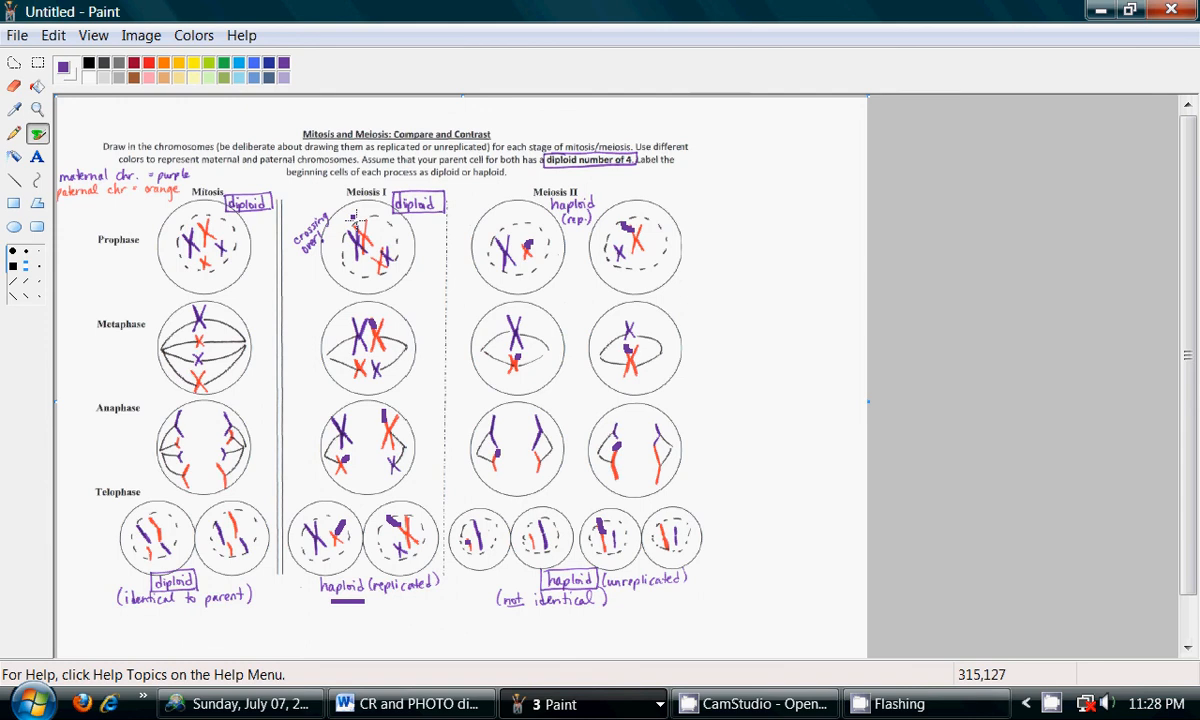
{"action": "mouse_move", "coordinate": [736, 348]}
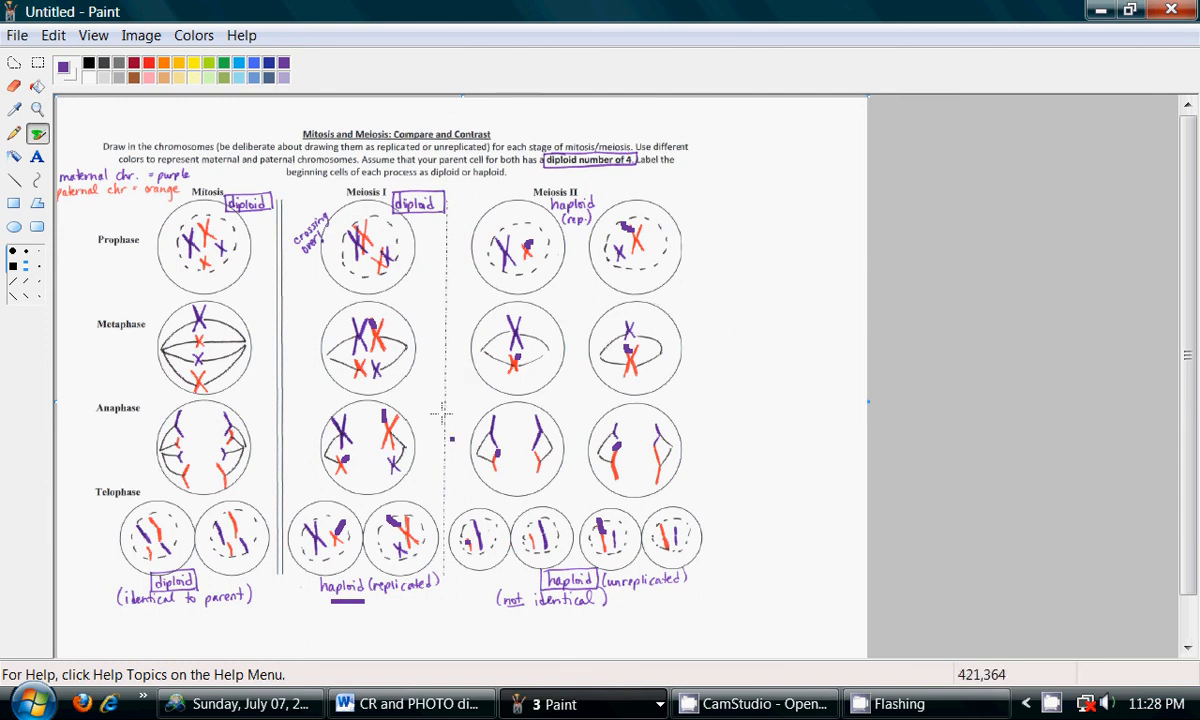
{"action": "mouse_move", "coordinate": [810, 188]}
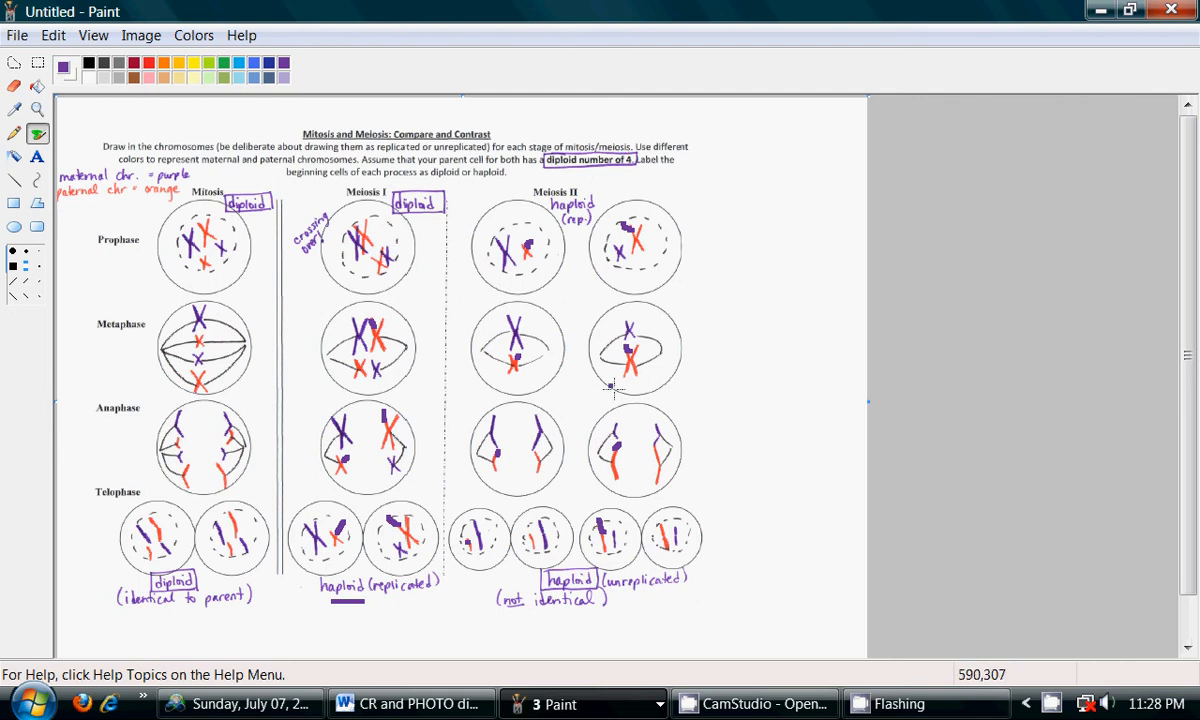
{"action": "mouse_move", "coordinate": [650, 362]}
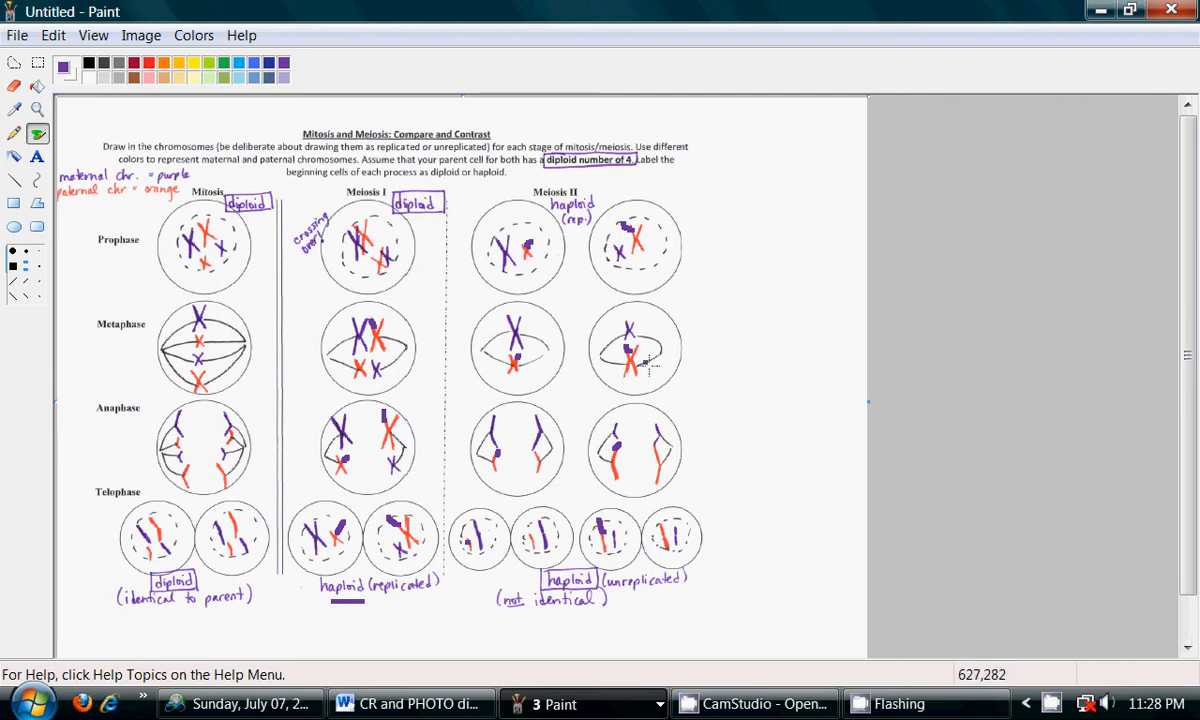
{"action": "mouse_move", "coordinate": [520, 476]}
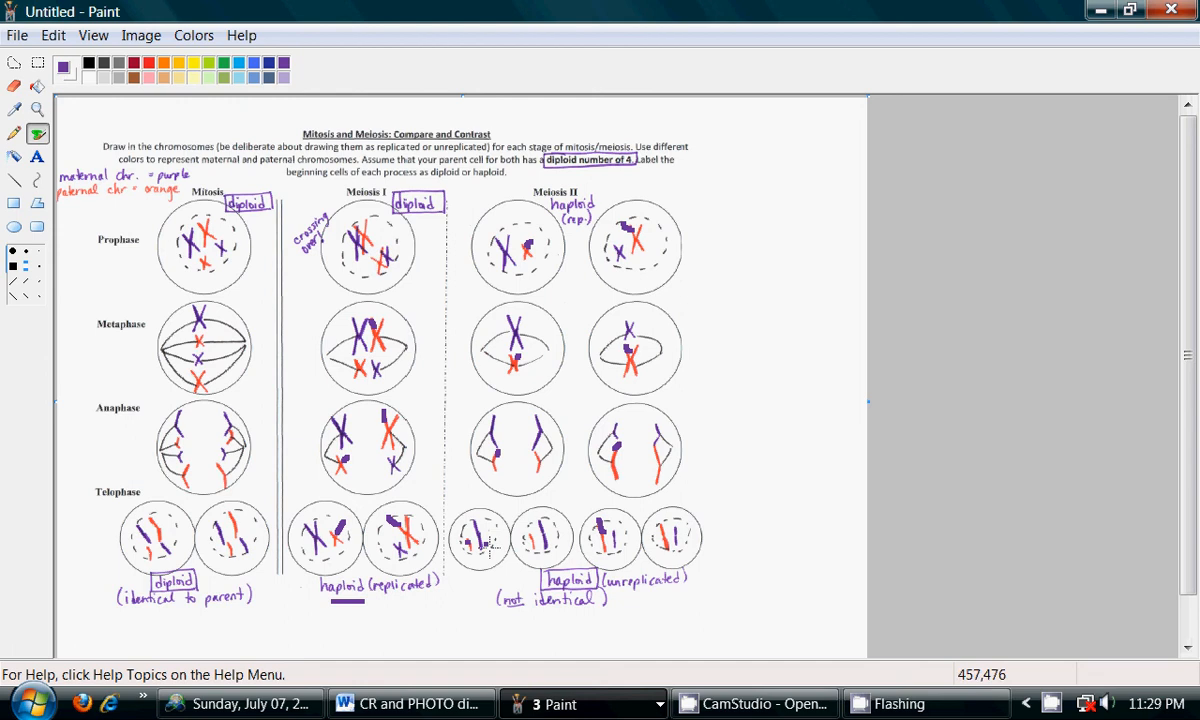
{"action": "mouse_move", "coordinate": [704, 540]}
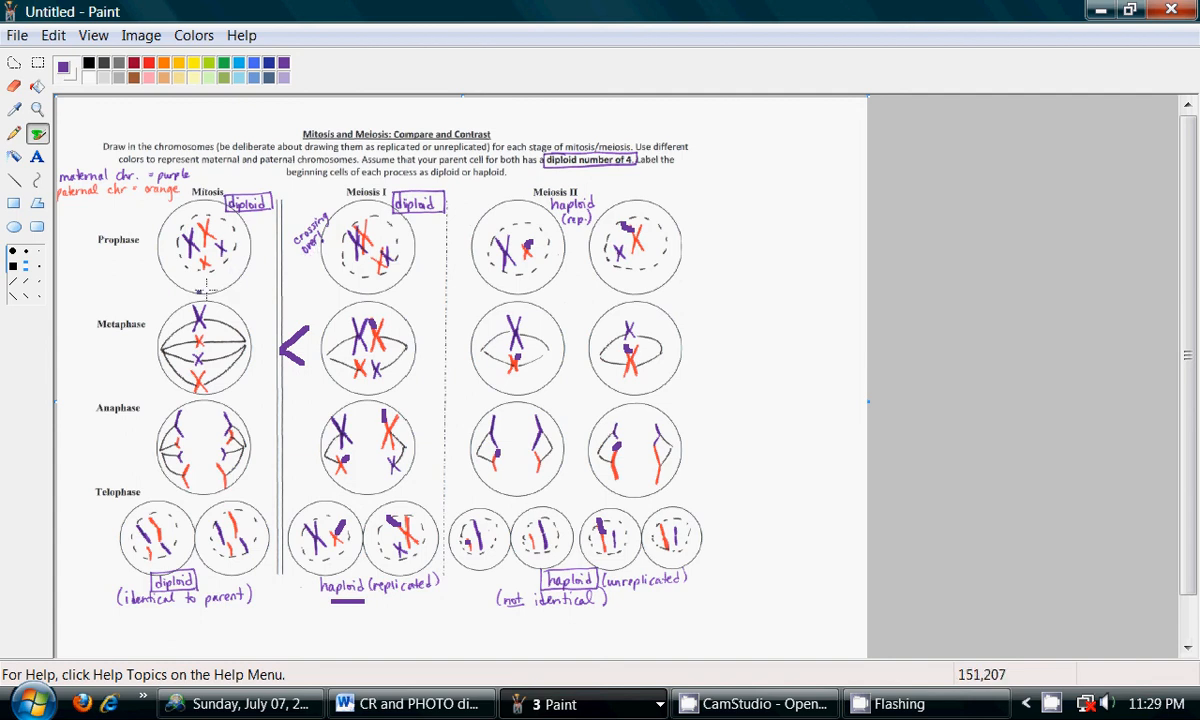
Step: Mark above the diploid label and begin outlining the Meiosis II telophase cells as purple sperm
{"action": "left_click_drag", "start_coordinate": [224, 196], "coordinate": [256, 178]}
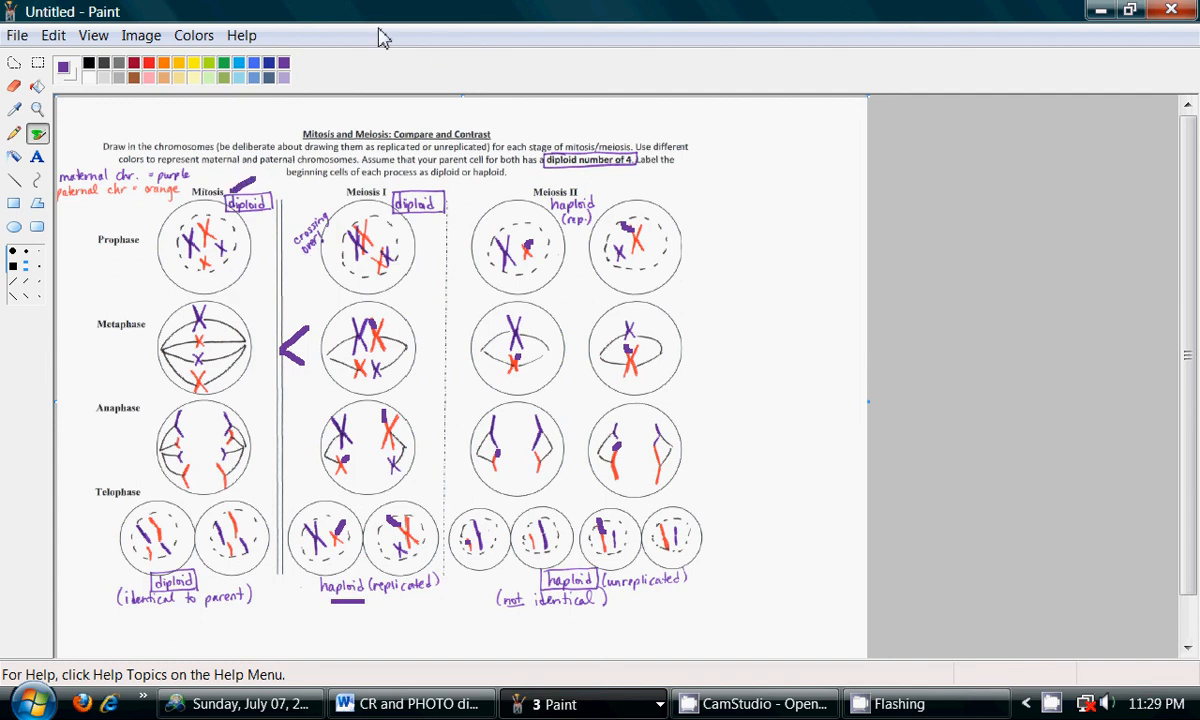
{"action": "mouse_move", "coordinate": [528, 176]}
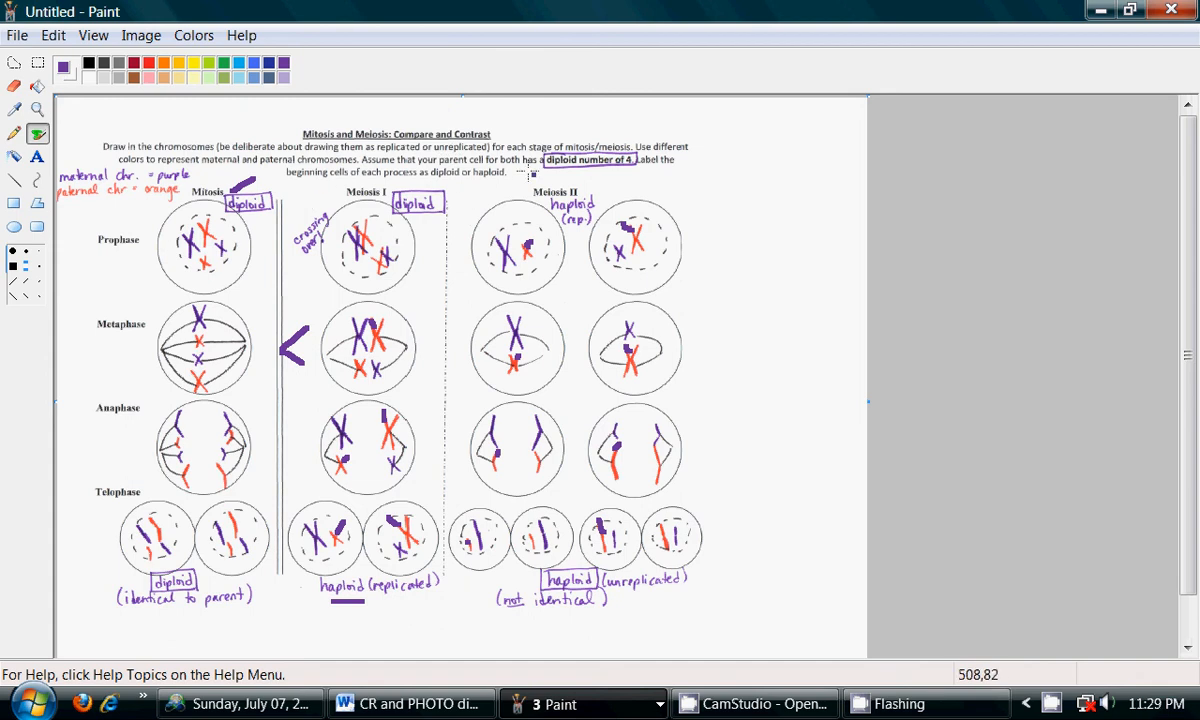
{"action": "mouse_move", "coordinate": [430, 178]}
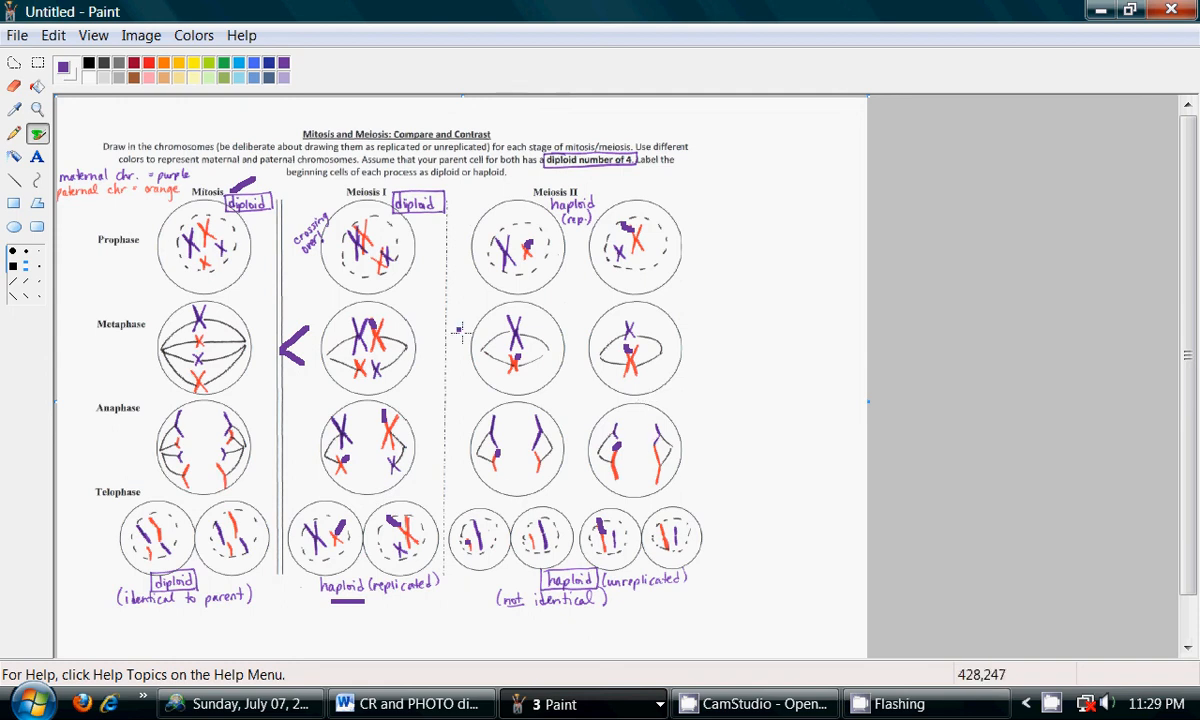
{"action": "left_click_drag", "start_coordinate": [620, 502], "coordinate": [716, 500]}
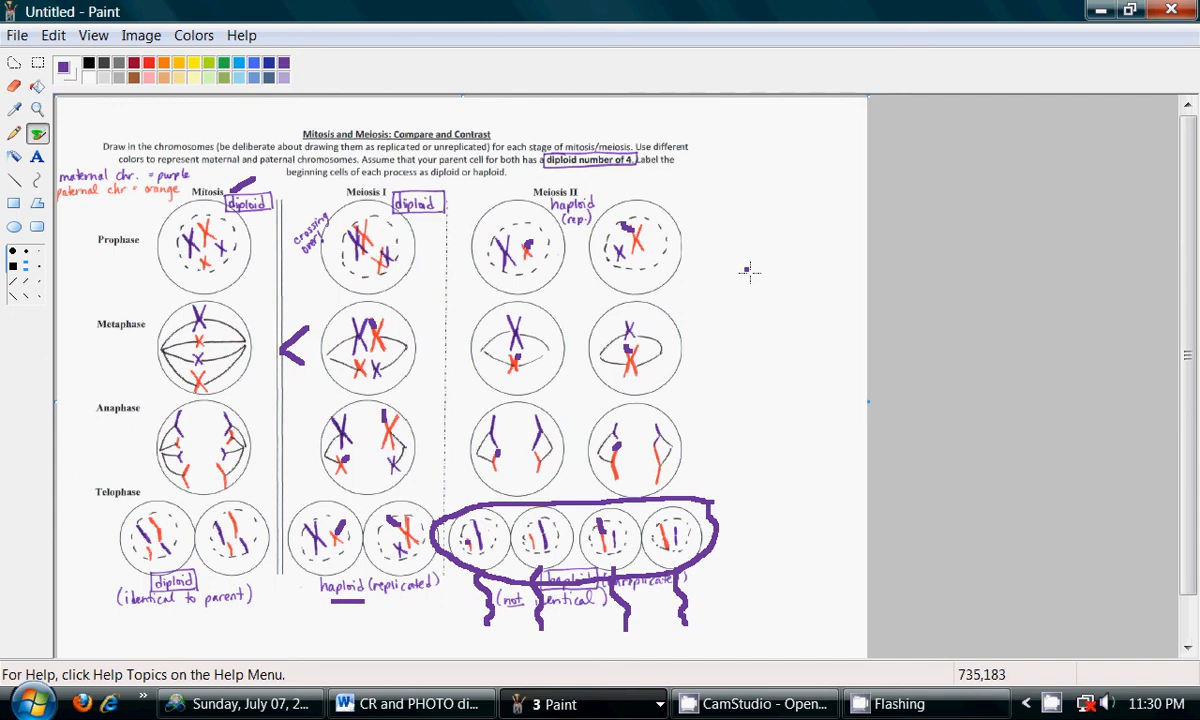
{"action": "mouse_move", "coordinate": [790, 534]}
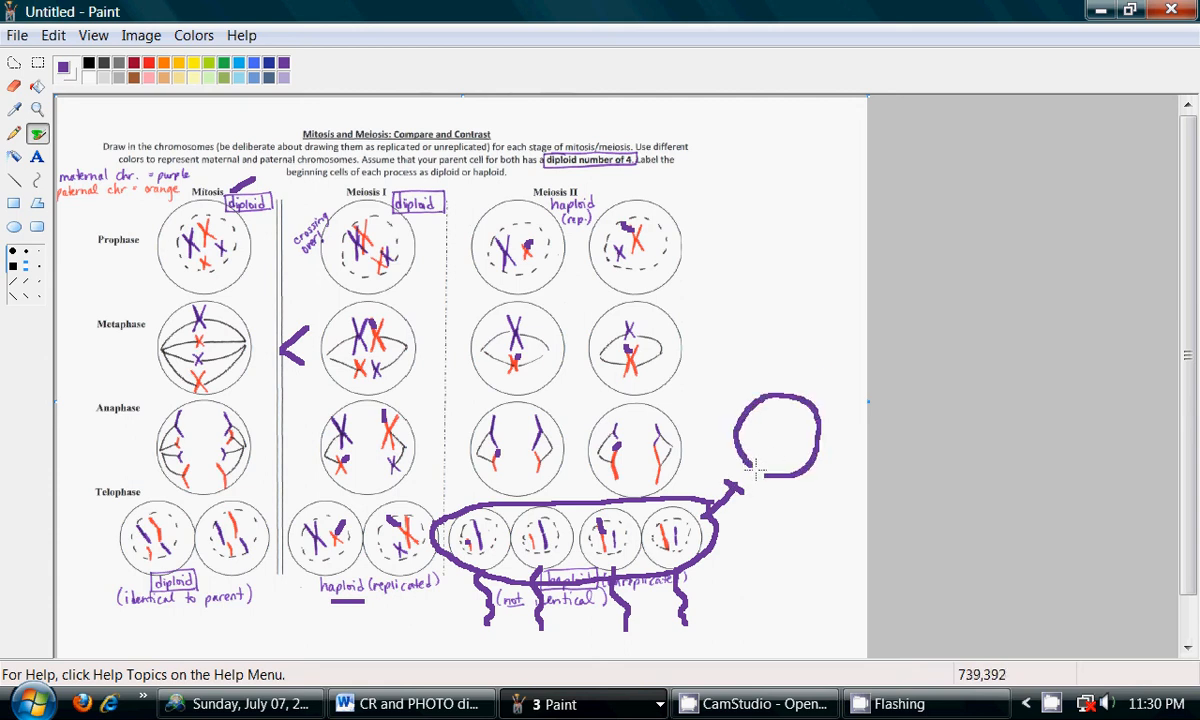
{"action": "mouse_move", "coordinate": [776, 368]}
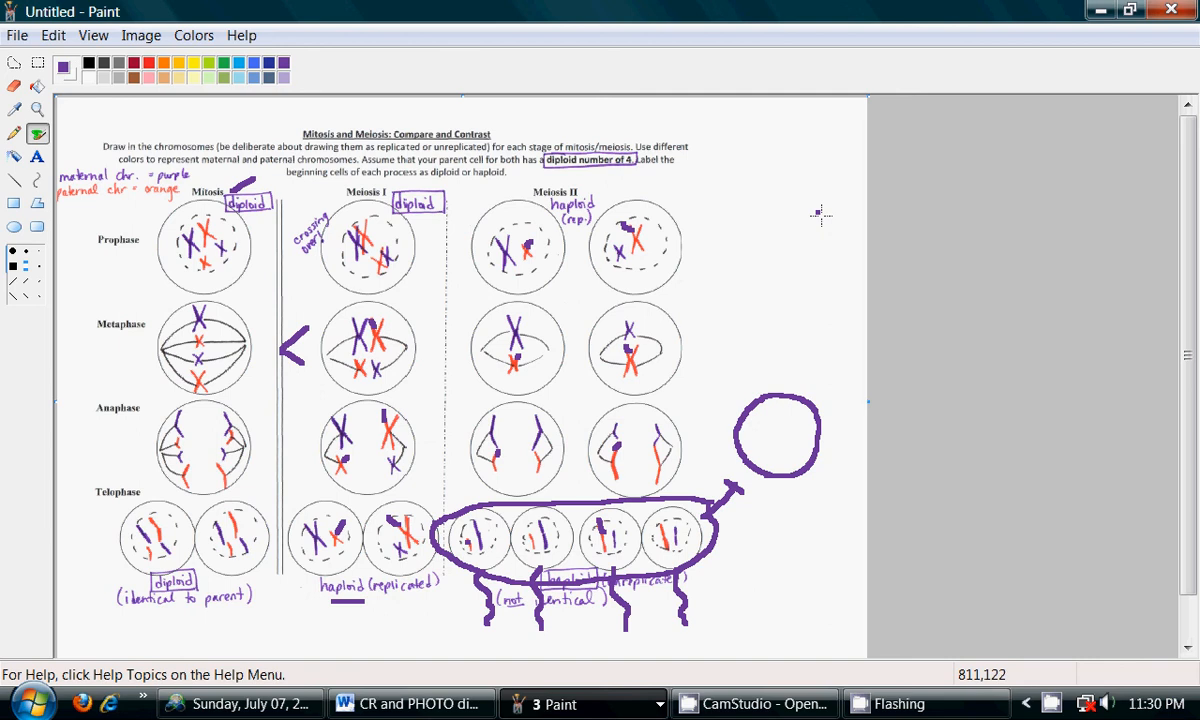
{"action": "mouse_move", "coordinate": [740, 536]}
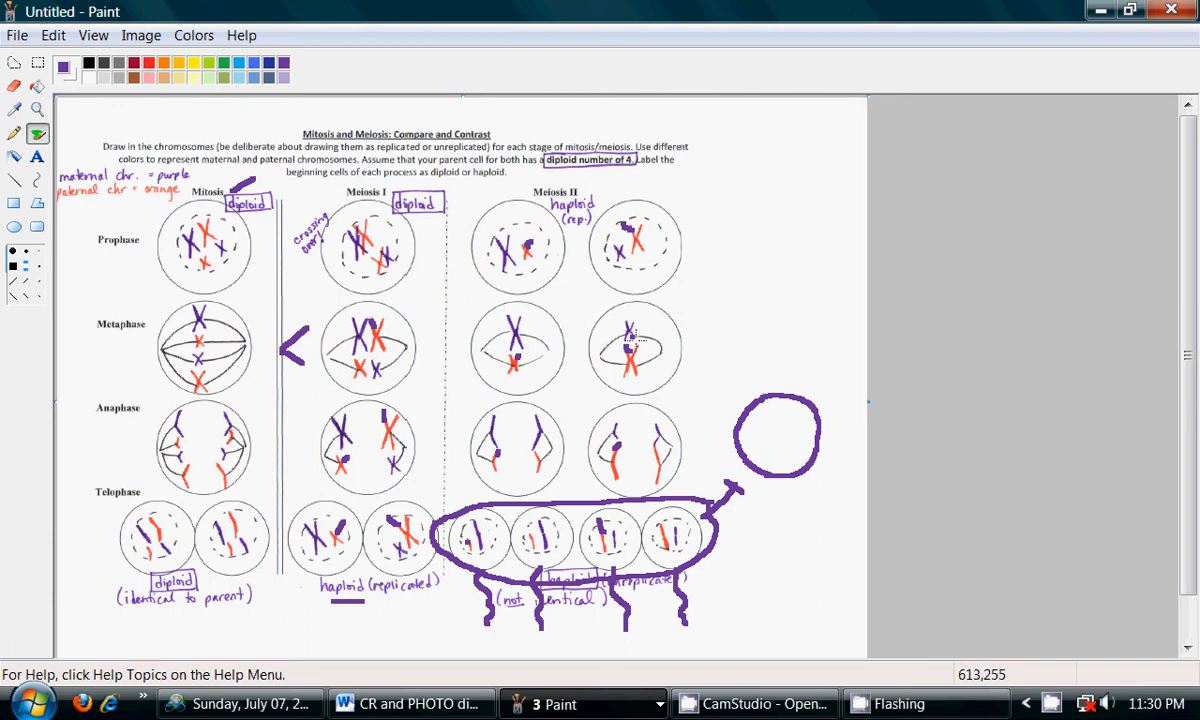
{"action": "mouse_move", "coordinate": [470, 160]}
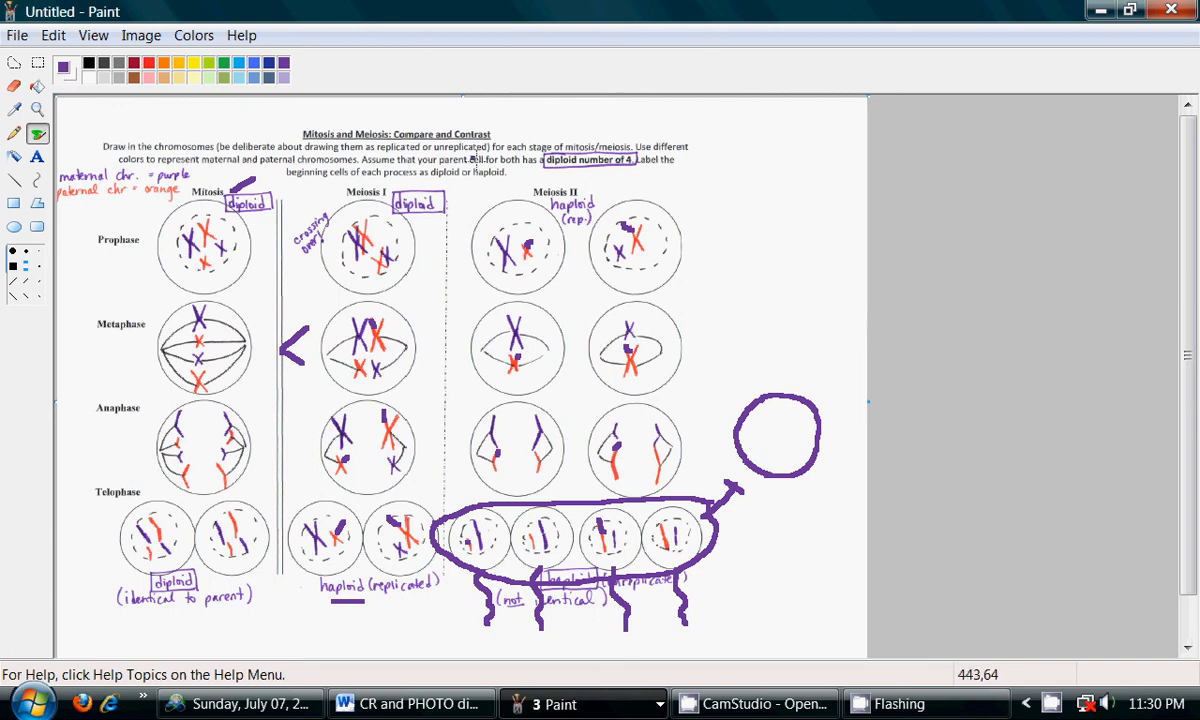